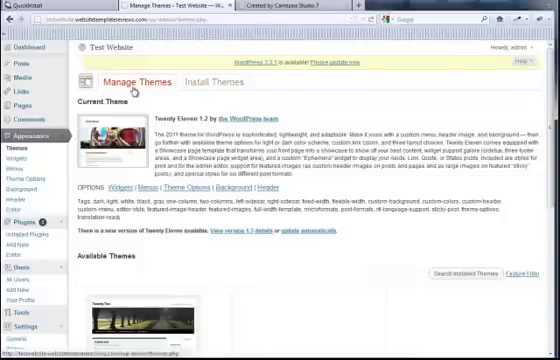
Step: Switch from the Themes overview to the Install Themes page
click(210, 83)
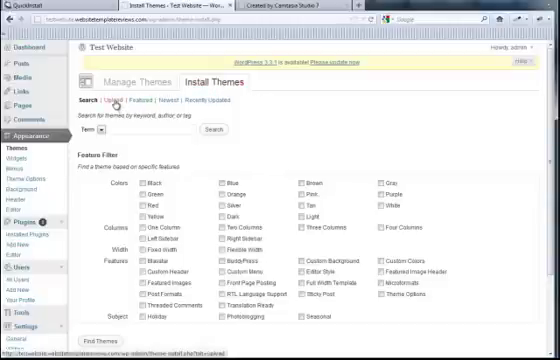
mouse_move(121, 108)
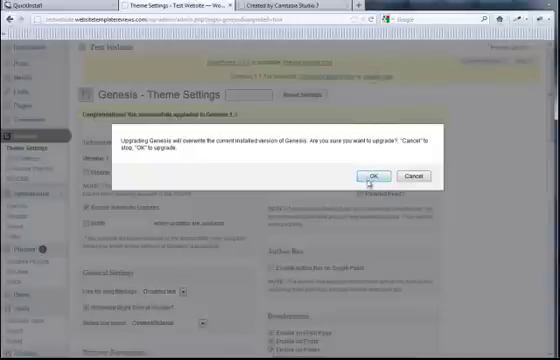
Step: Confirm overwriting Genesis and complete the upgrade to version 1.7.1
click(374, 174)
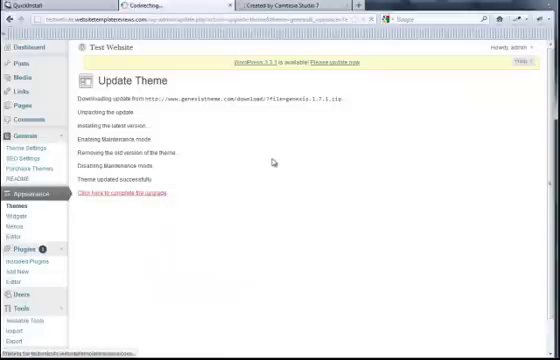
click(128, 192)
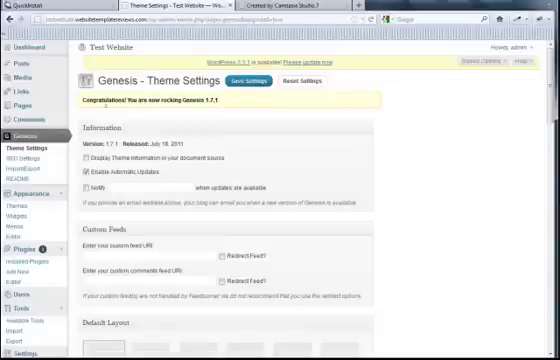
mouse_move(24, 217)
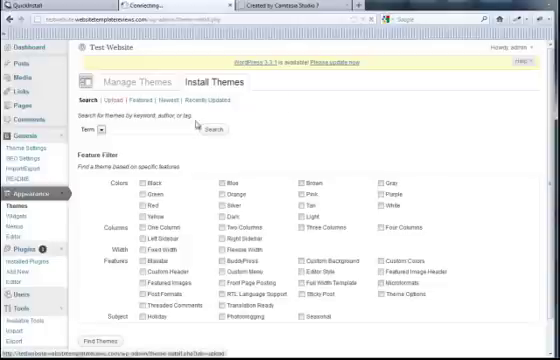
Step: Open the Upload option under Install Themes to install a theme zip
click(121, 105)
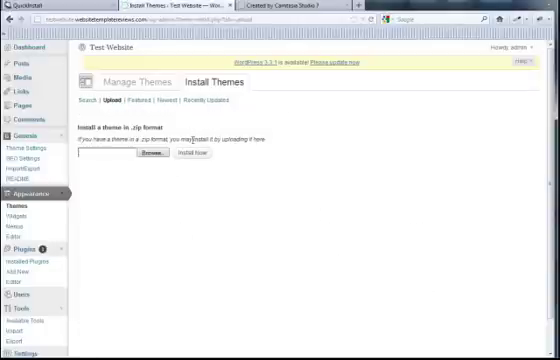